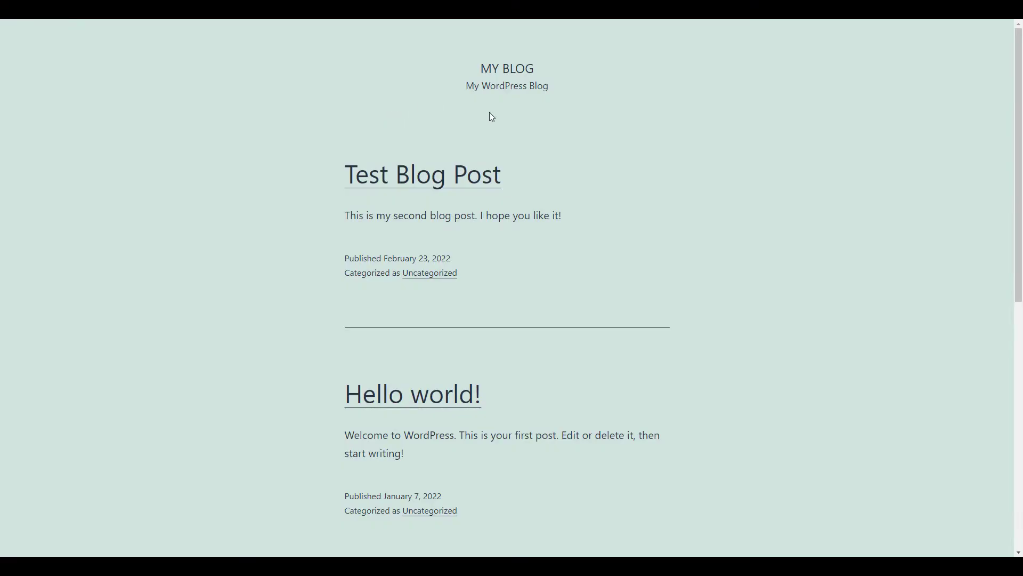
pyautogui.moveTo(455, 355)
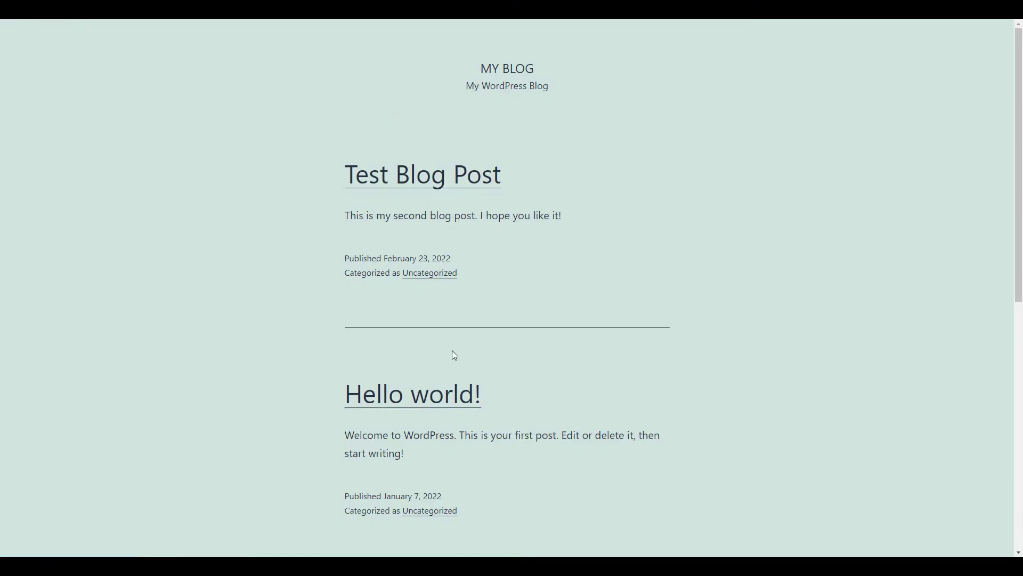
pyautogui.moveTo(444, 394)
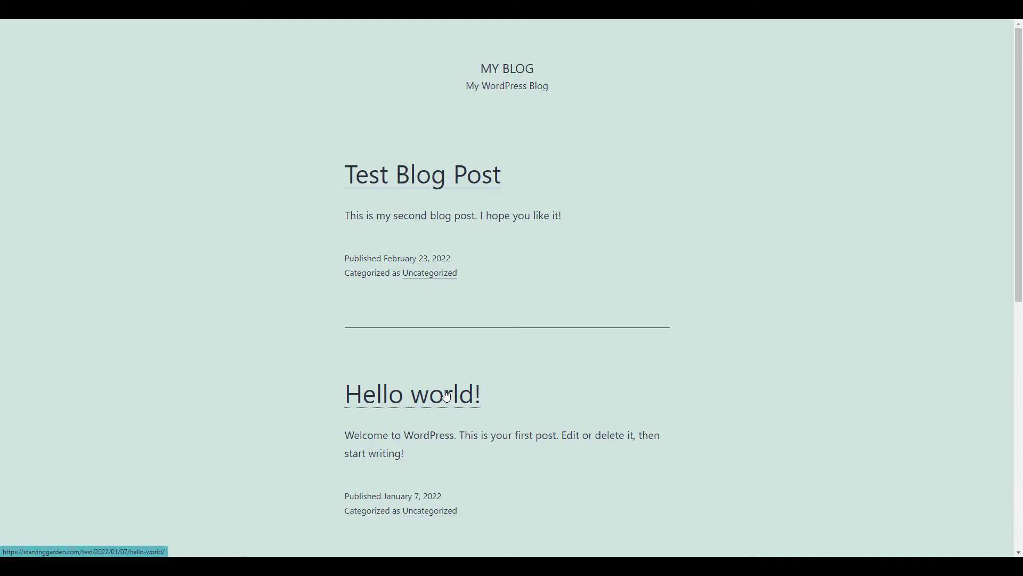
pyautogui.moveTo(325, 250)
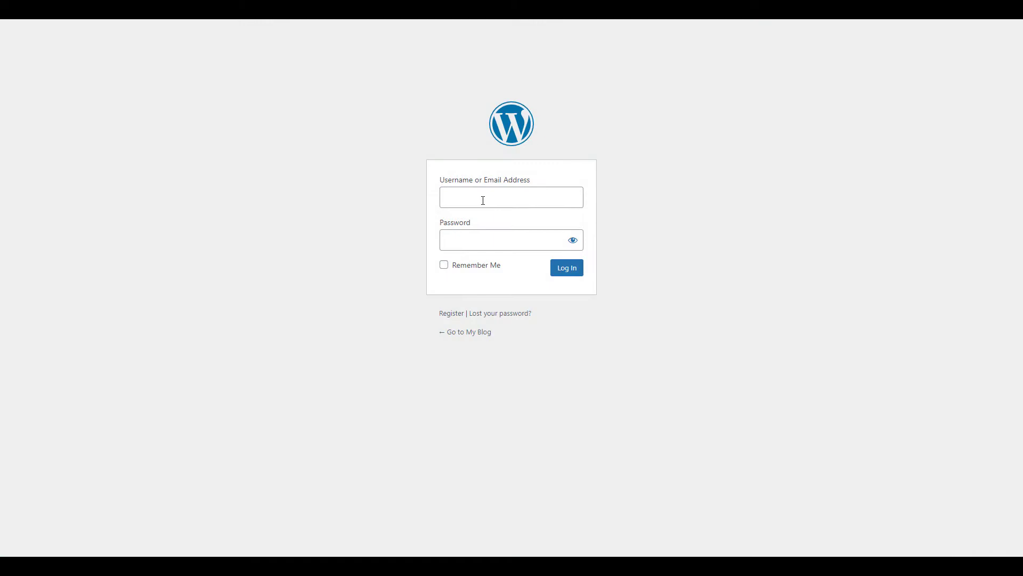
# Step: Log in to WordPress as 'admin' to reach the Dashboard
pyautogui.write('admin')
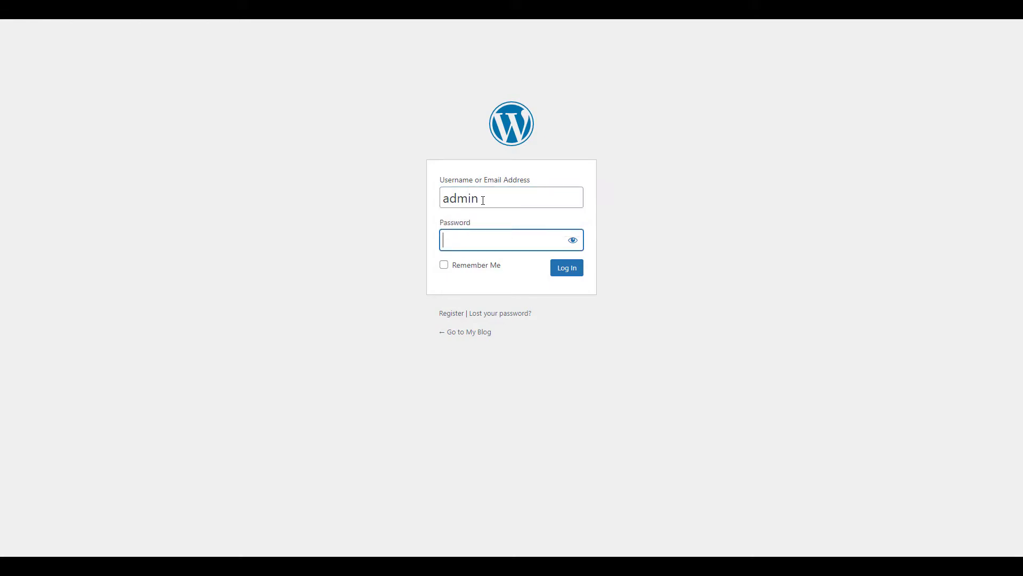
pyautogui.write('••')
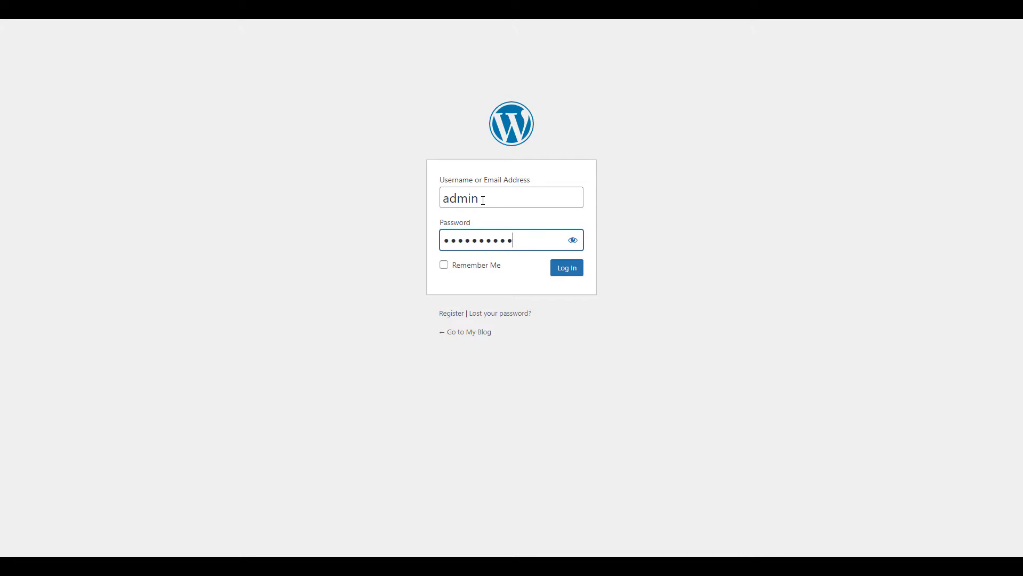
pyautogui.click(567, 268)
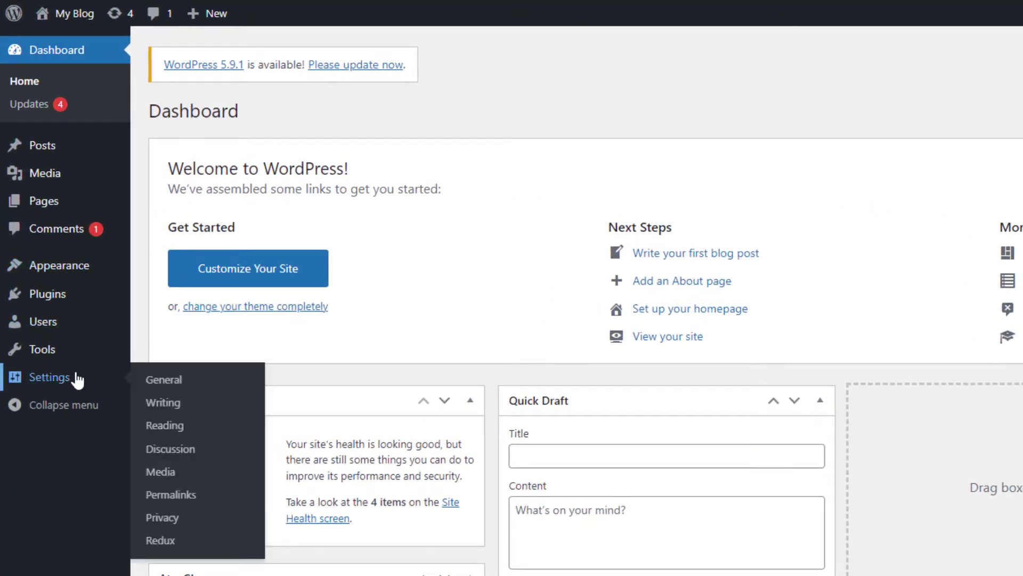
# Step: Go to the Reading Settings page under Settings
pyautogui.click(164, 380)
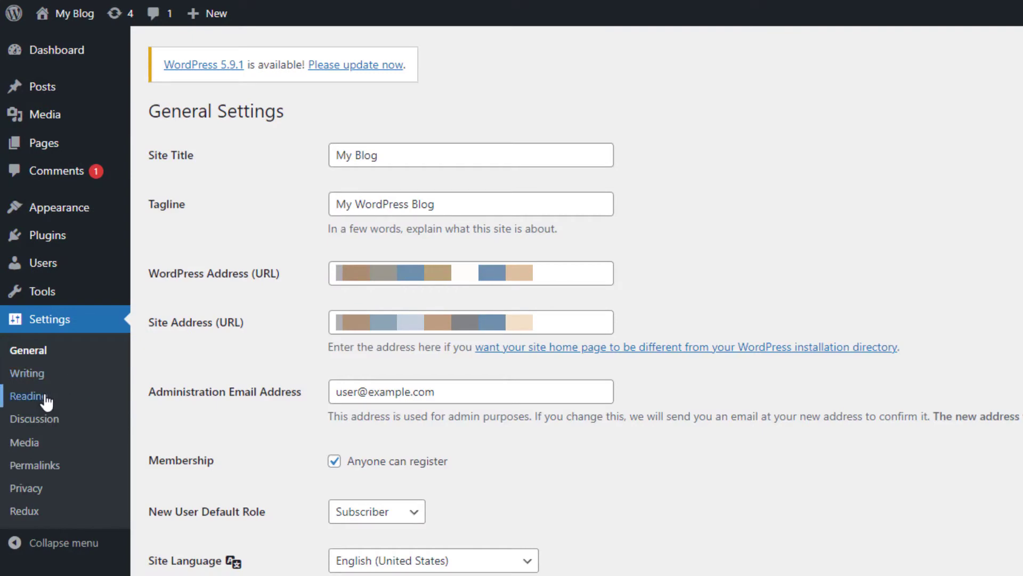
pyautogui.click(23, 395)
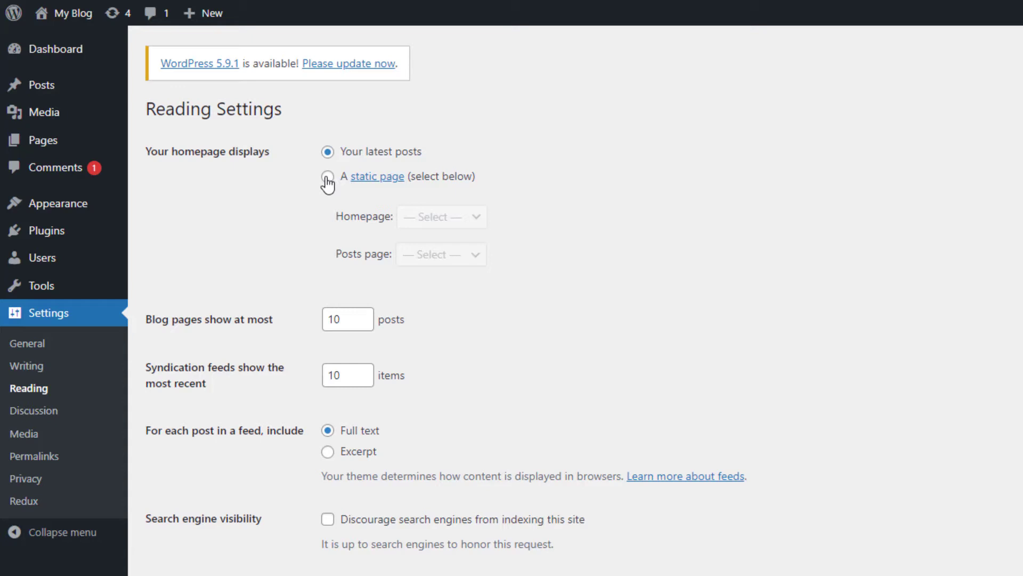
# Step: Choose 'A static page' with Home Page as homepage and Posts page '— Select —'
pyautogui.click(327, 177)
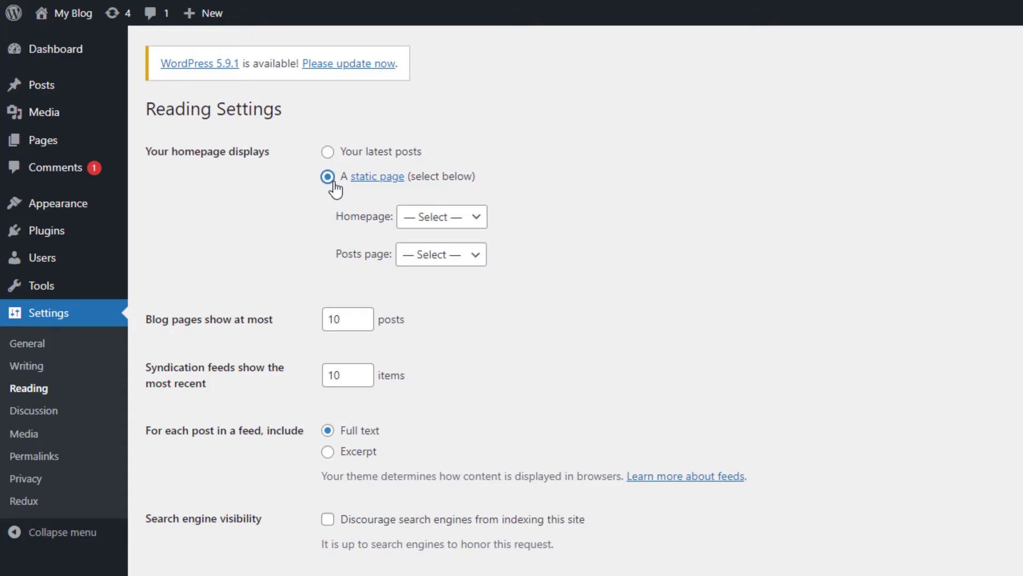
pyautogui.click(441, 216)
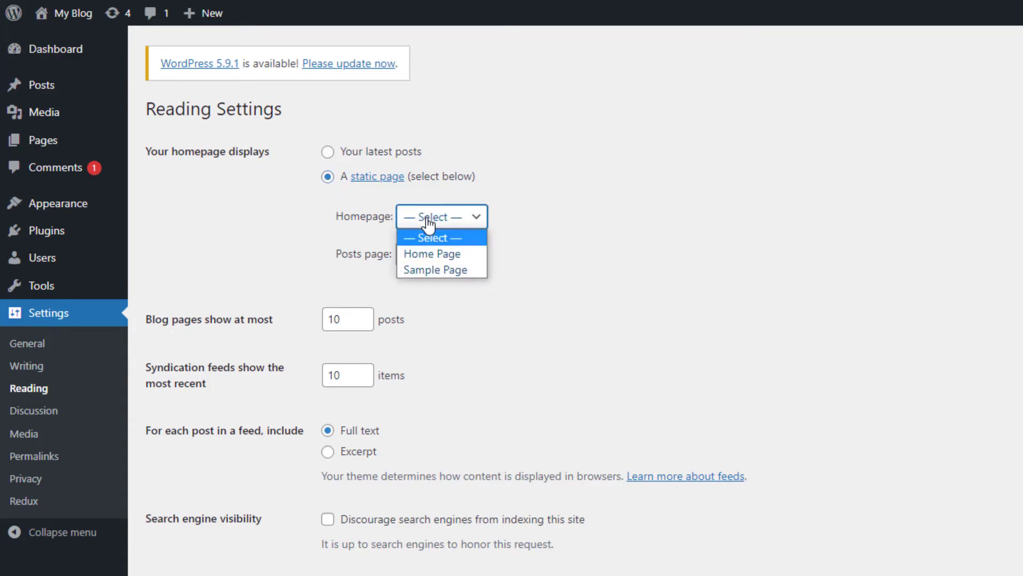
pyautogui.moveTo(435, 256)
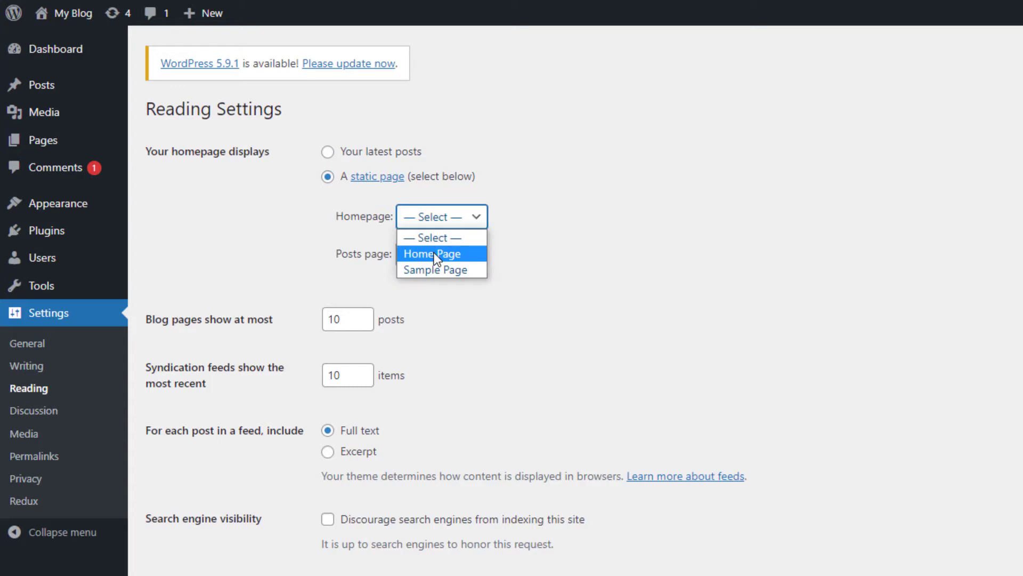
pyautogui.click(431, 253)
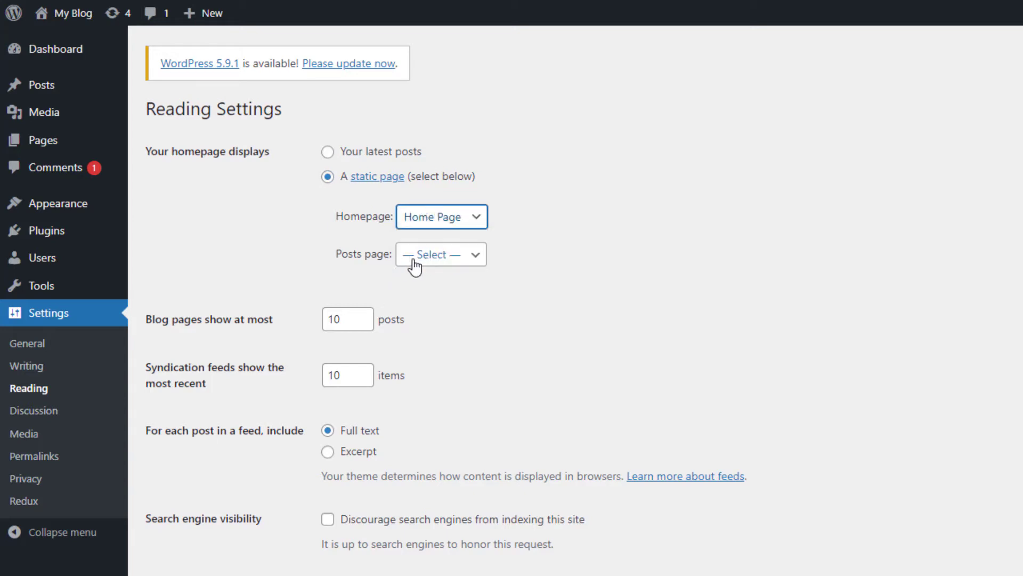
pyautogui.click(440, 254)
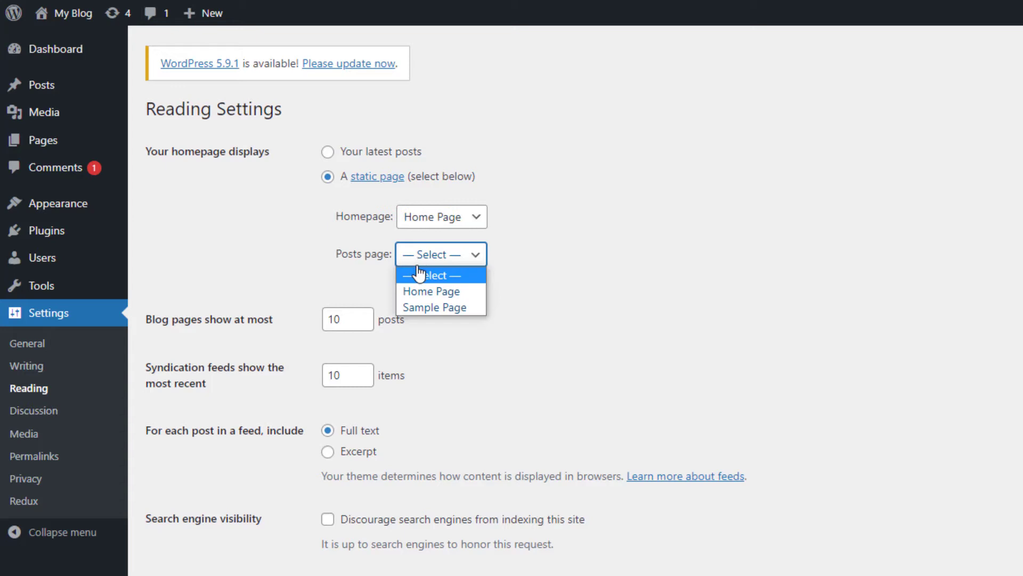
pyautogui.click(428, 275)
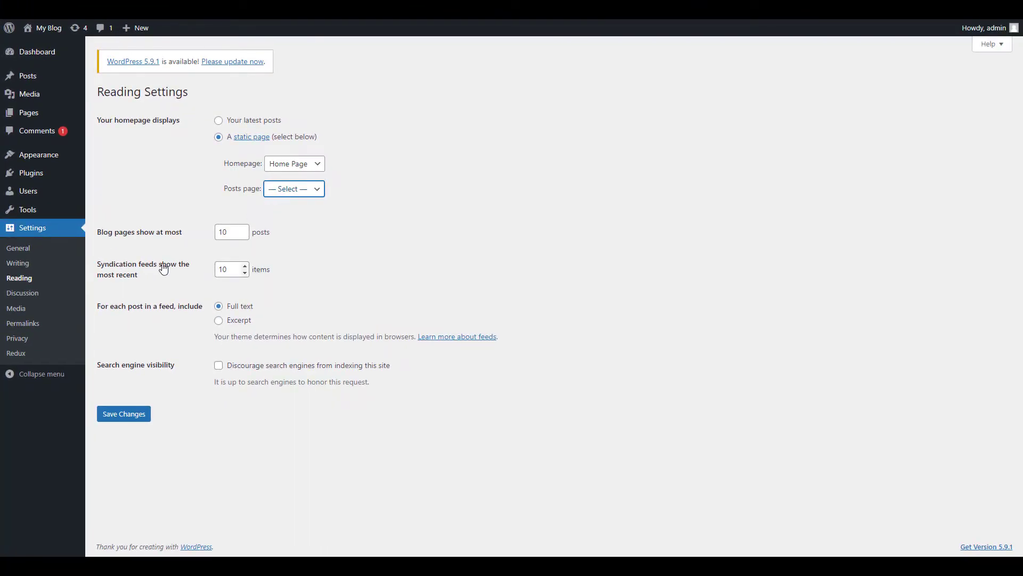
# Step: Save the Reading settings and visit My Blog to see the Home Page front page
pyautogui.click(124, 413)
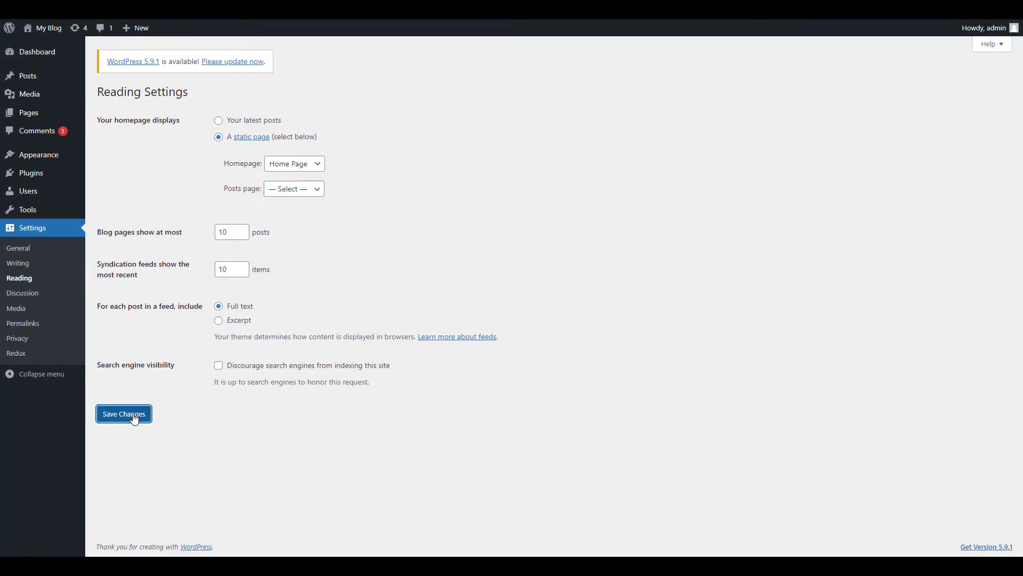
pyautogui.click(124, 413)
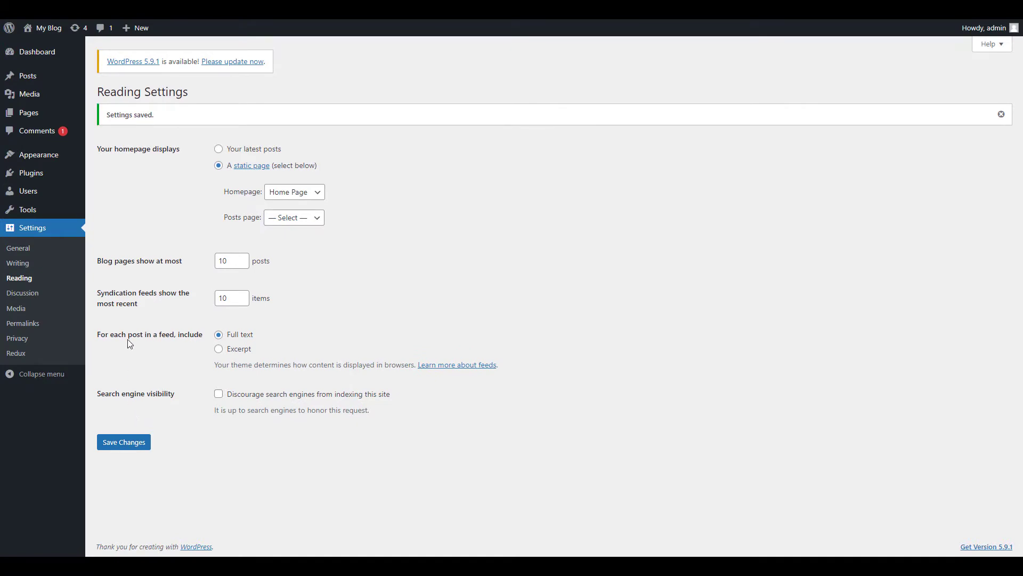
pyautogui.moveTo(49, 28)
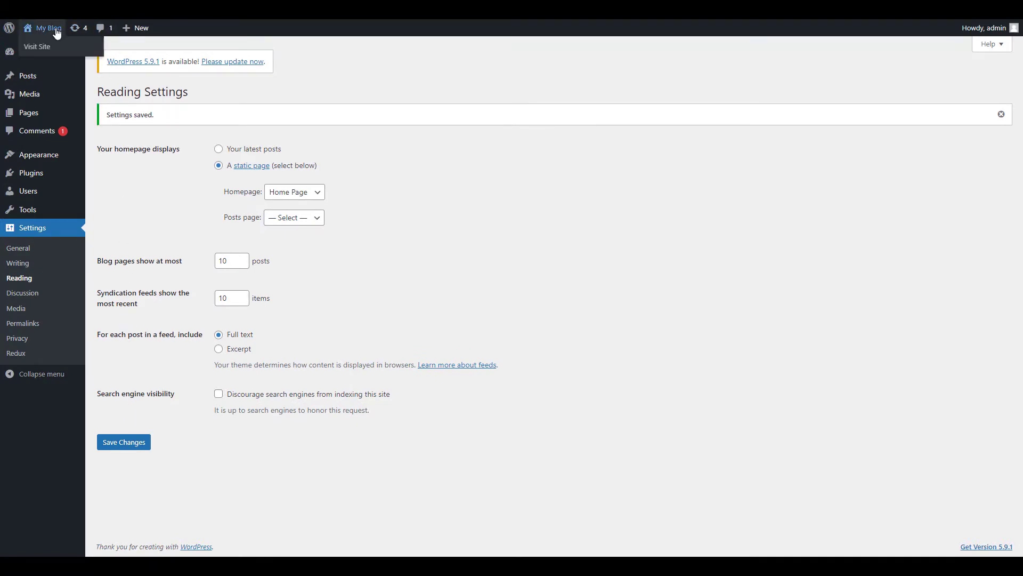
pyautogui.click(37, 46)
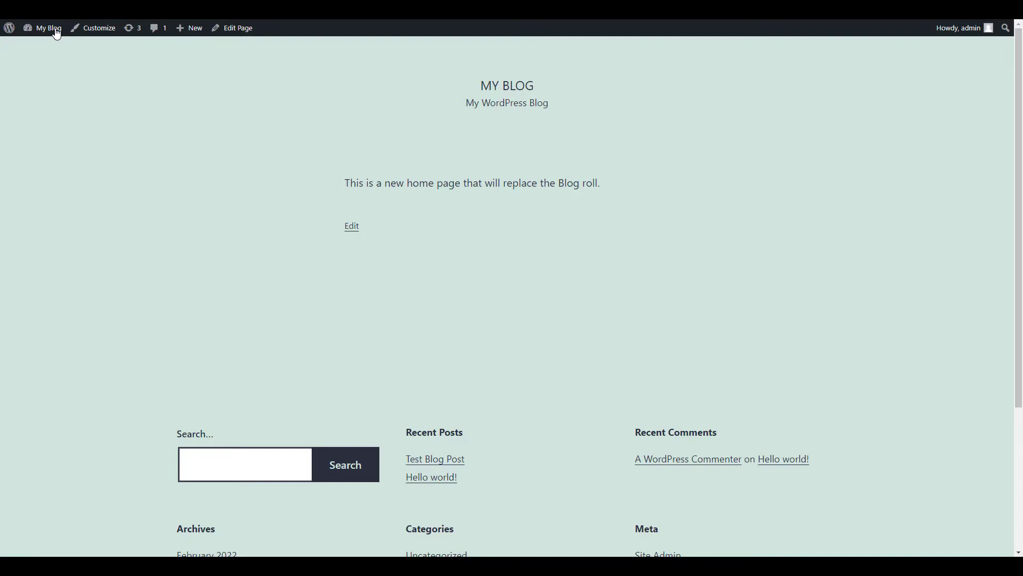